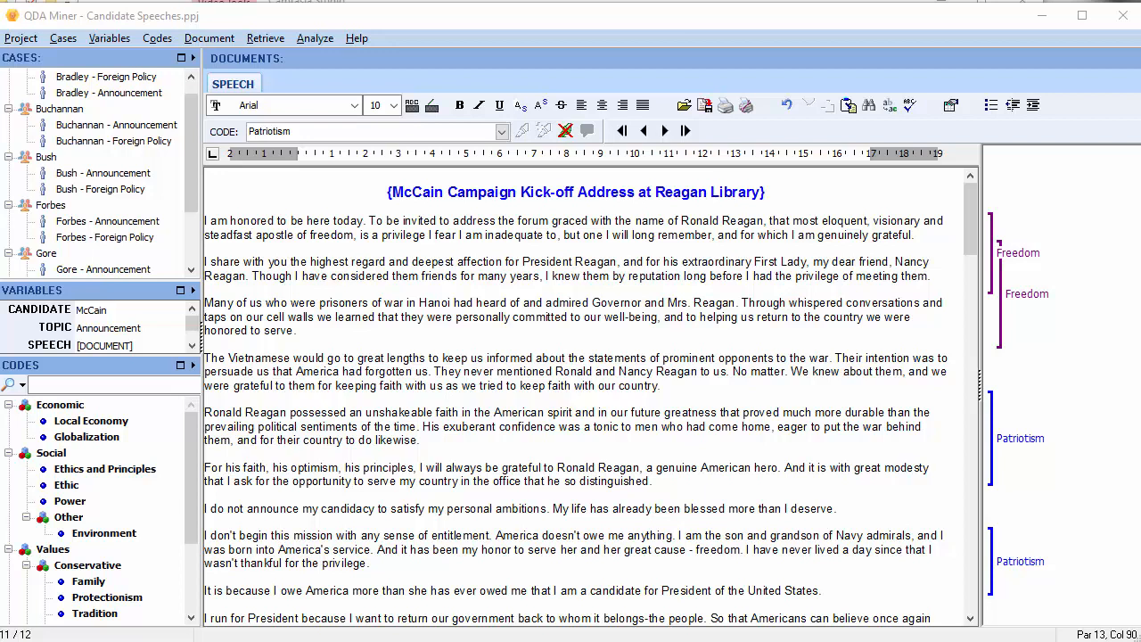
mouse_move(1062, 269)
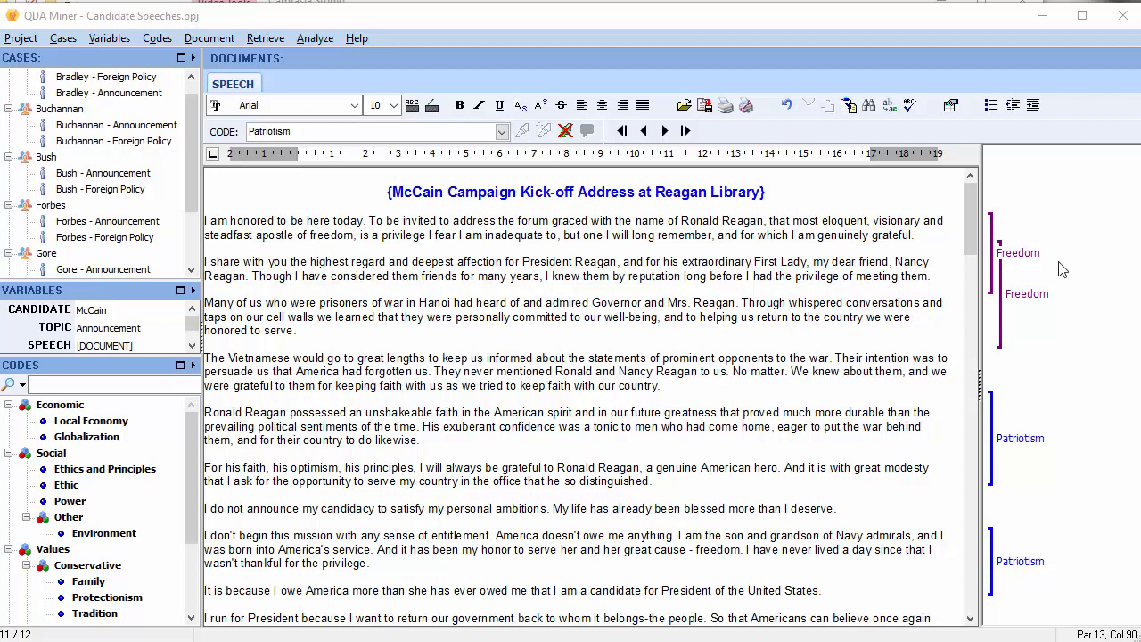
mouse_move(1079, 302)
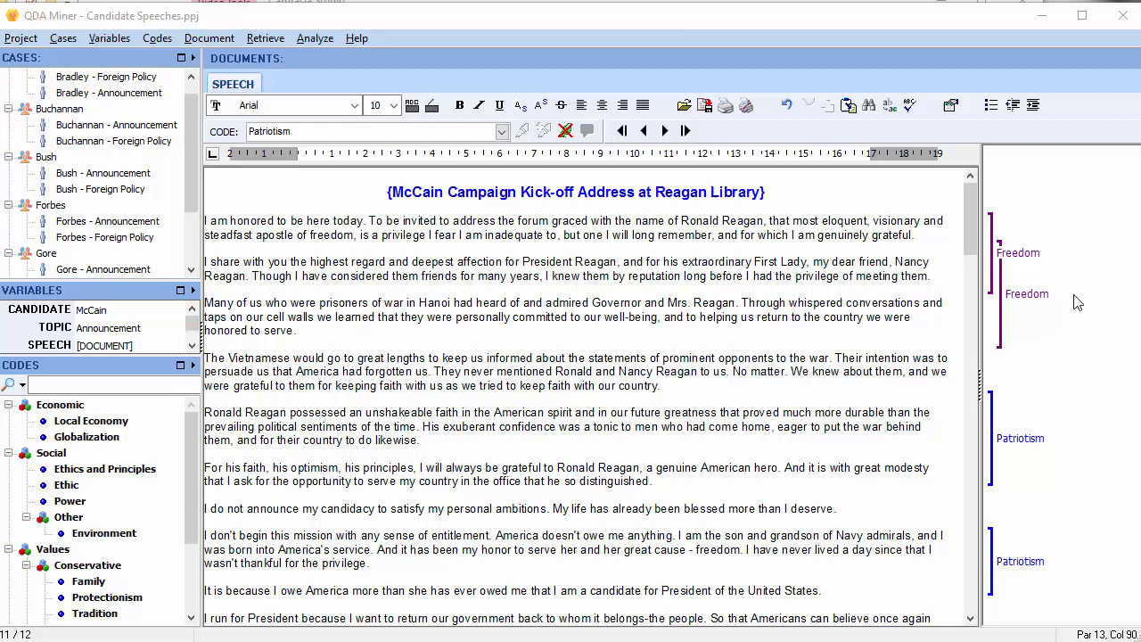
mouse_move(1117, 606)
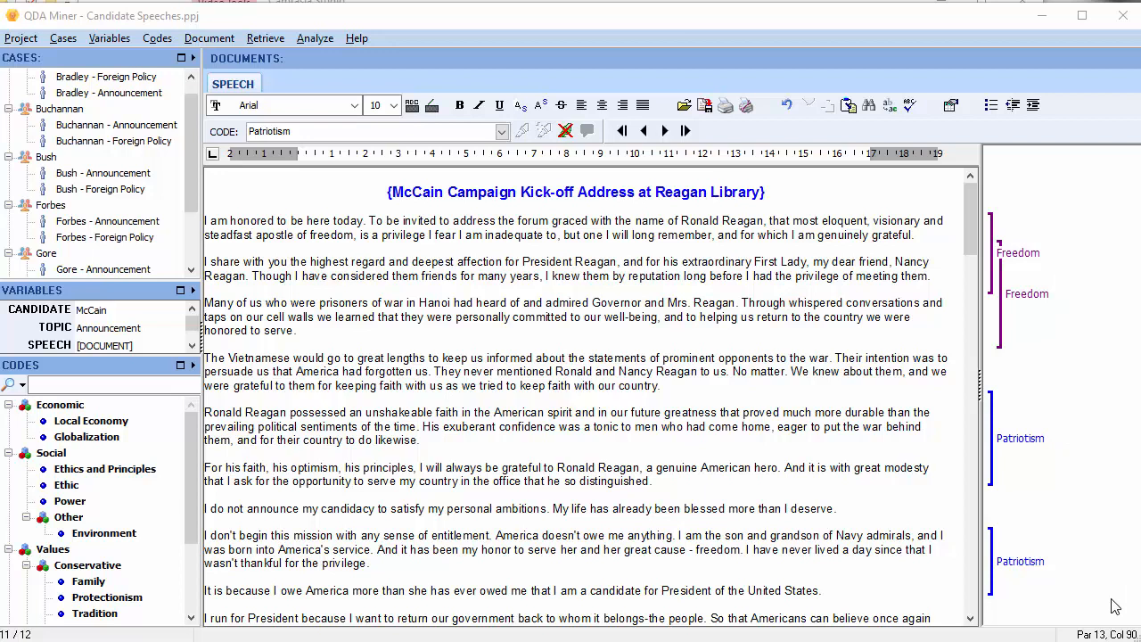
mouse_move(1035, 512)
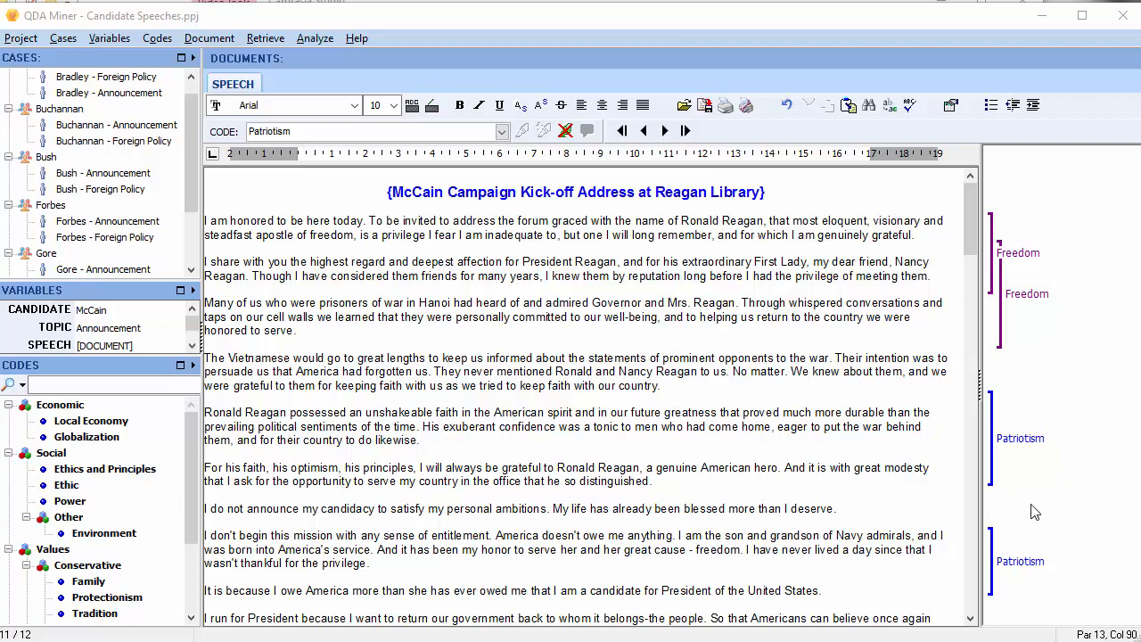
mouse_move(1039, 515)
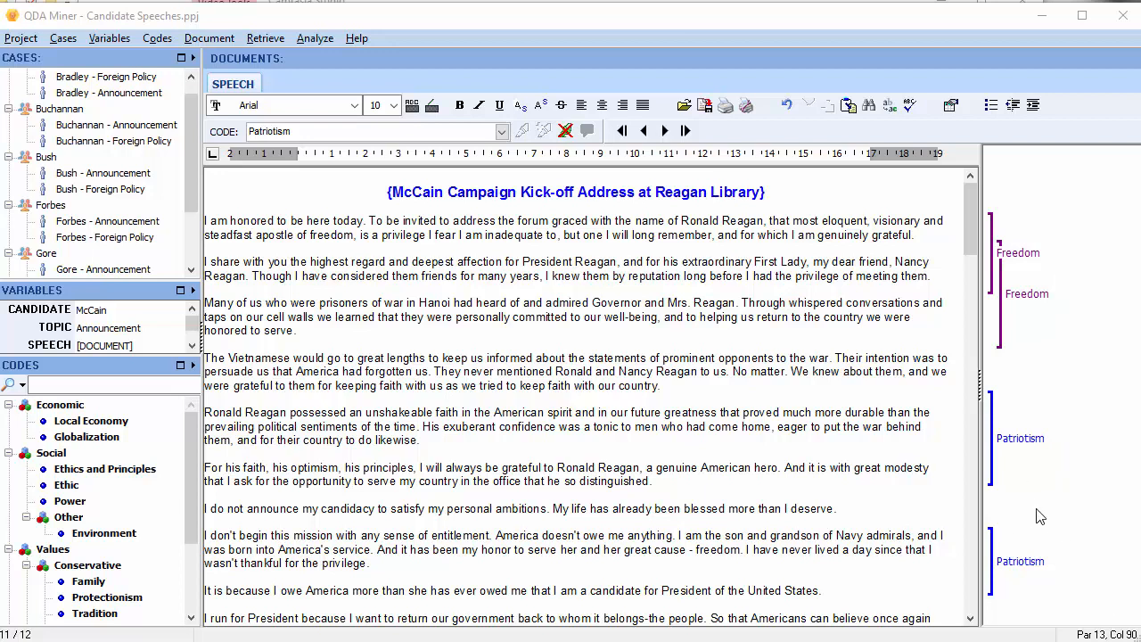
mouse_move(1047, 542)
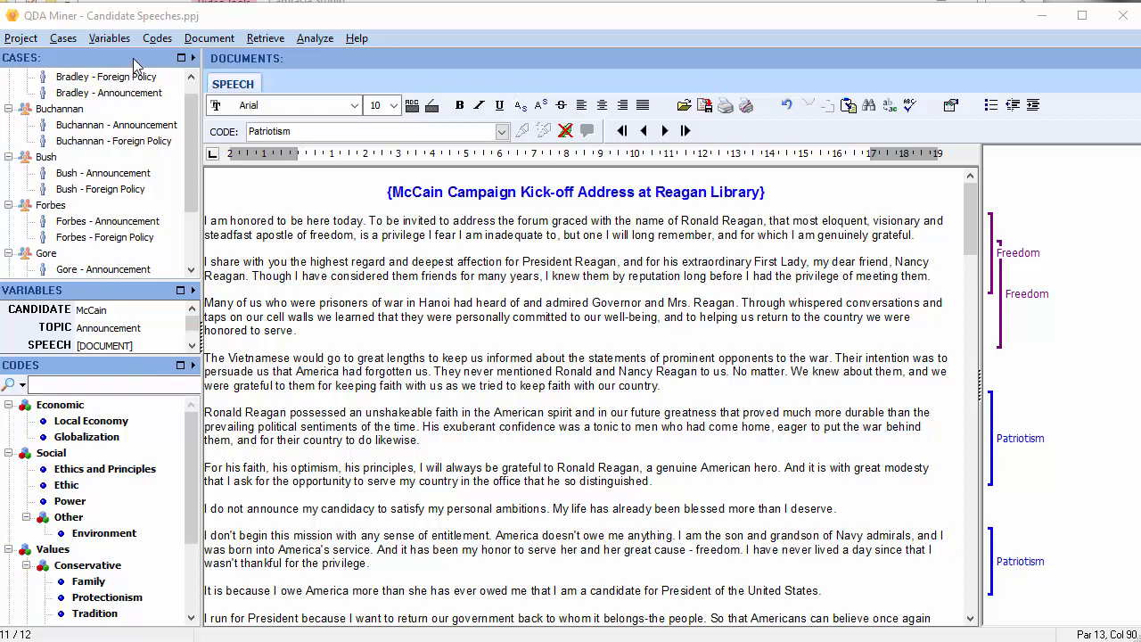
mouse_move(157, 37)
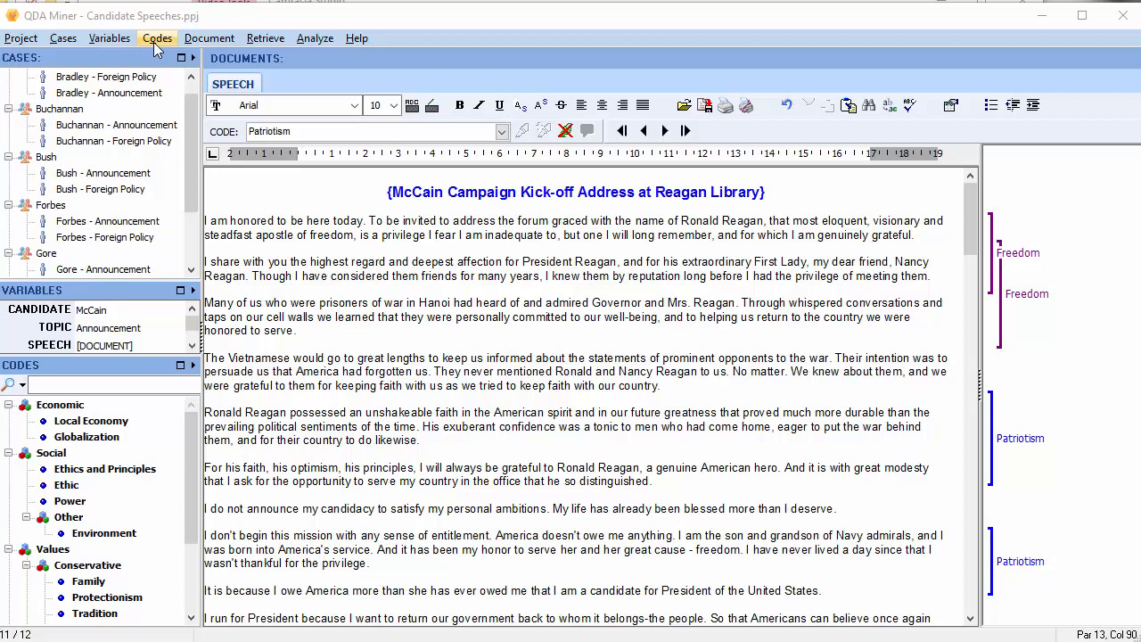
Open the manual Consolidate Codes dialog from the Codes menu.
click(157, 38)
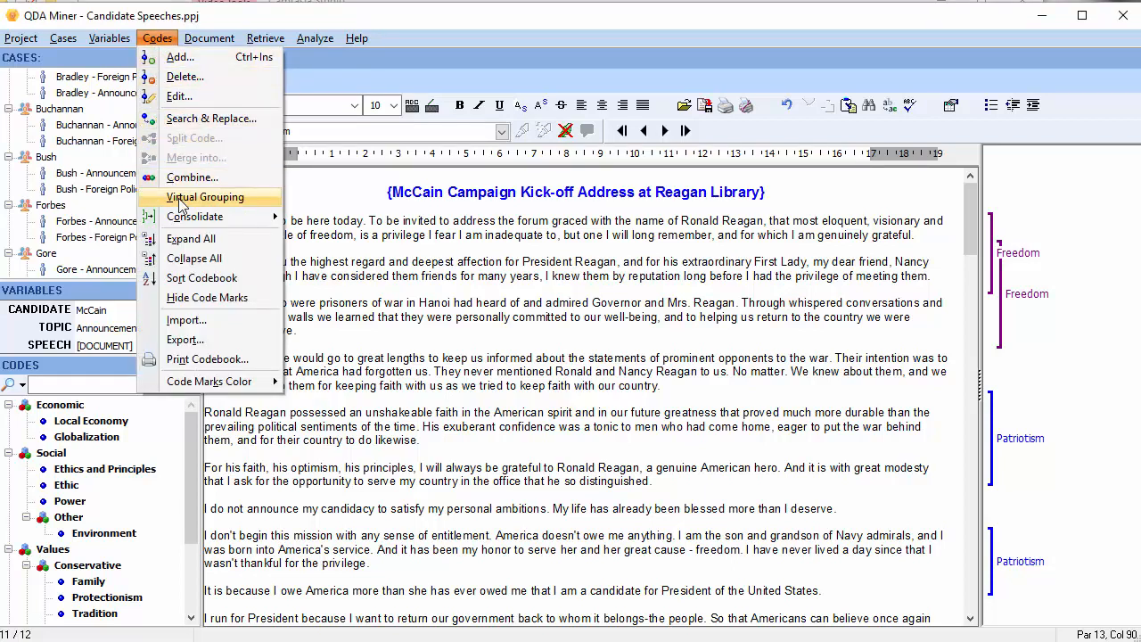
click(195, 217)
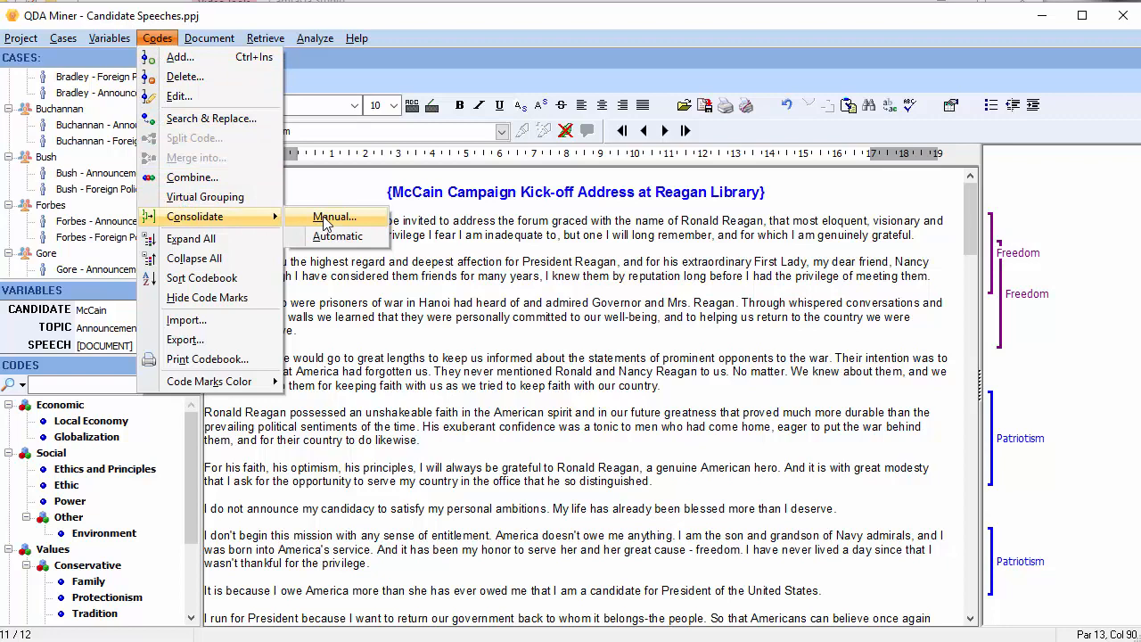
click(334, 217)
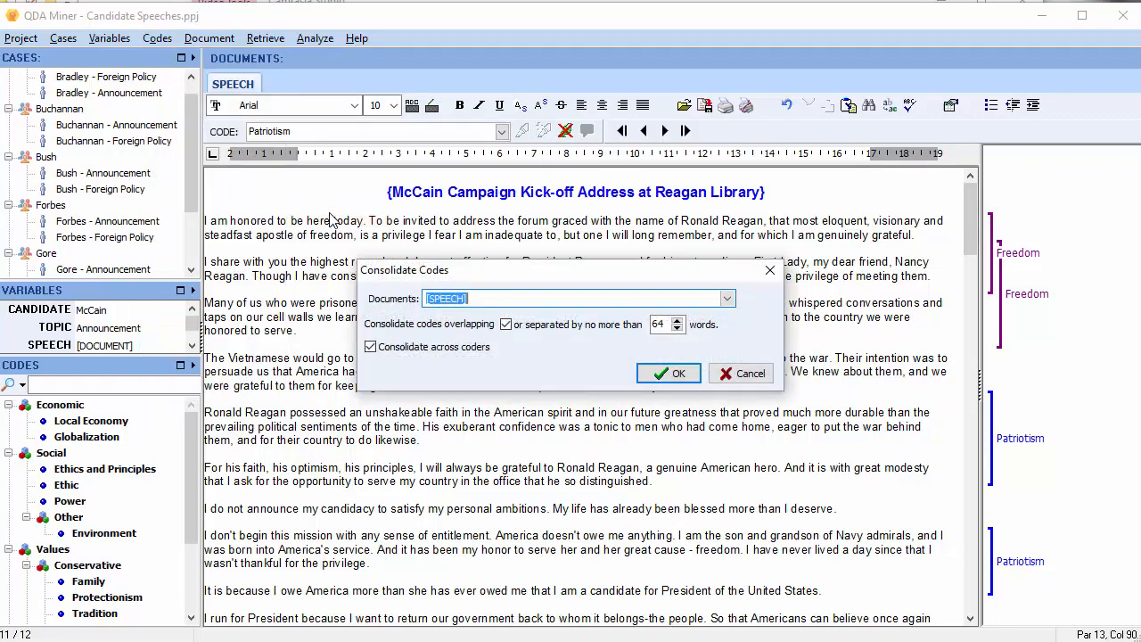
mouse_move(308, 310)
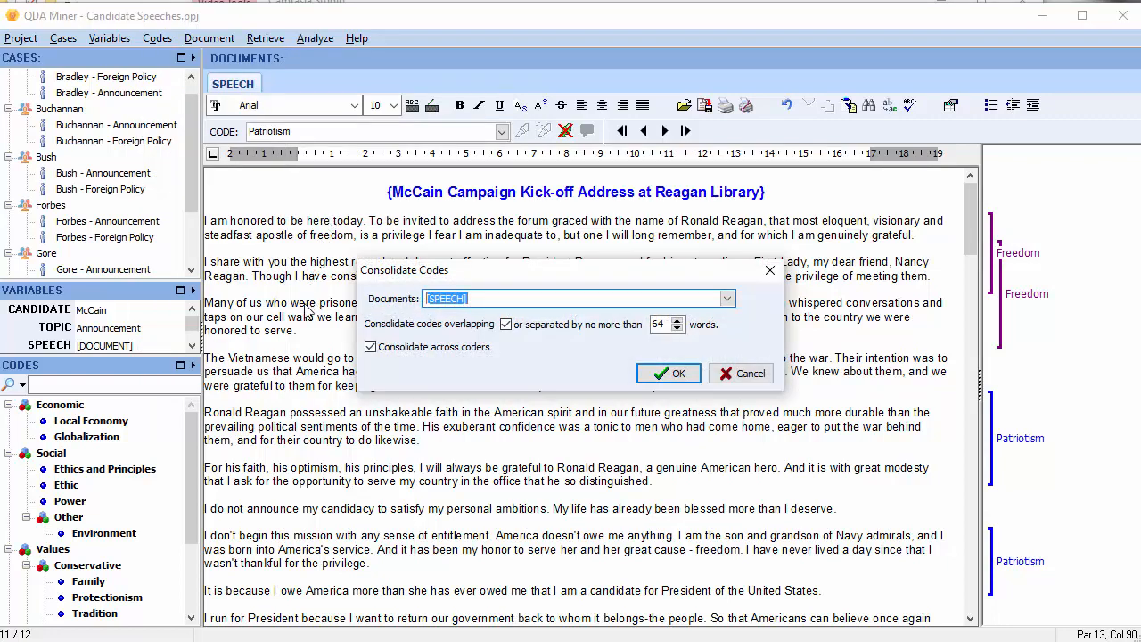
mouse_move(388, 314)
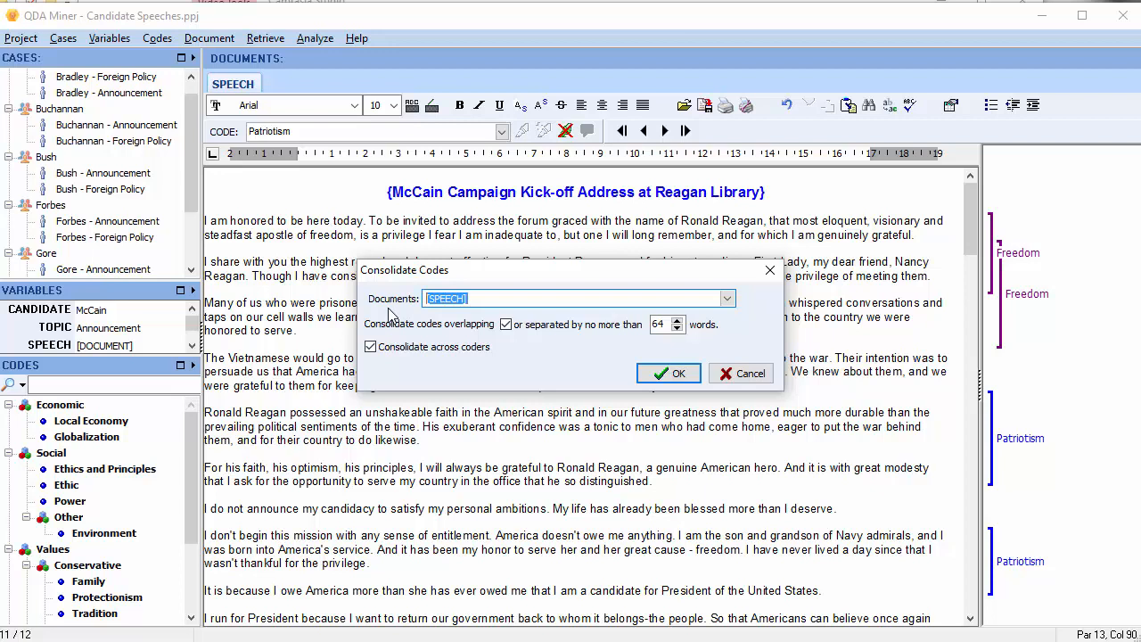
Re-enable 'or separated by no more than' and raise the word gap to 100.
click(727, 298)
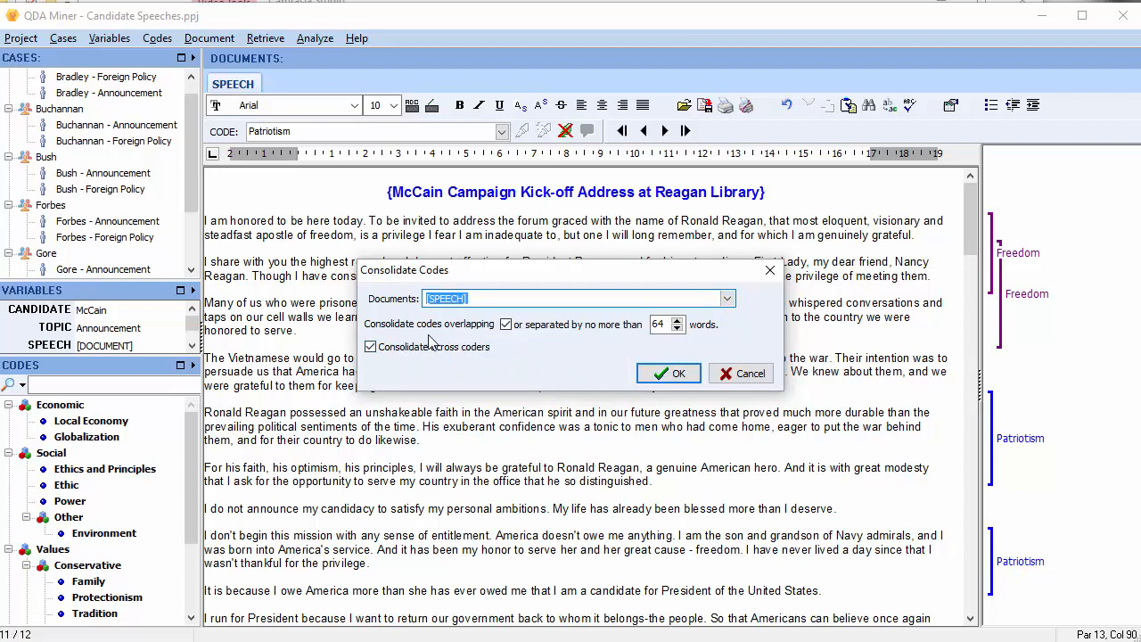
mouse_move(464, 339)
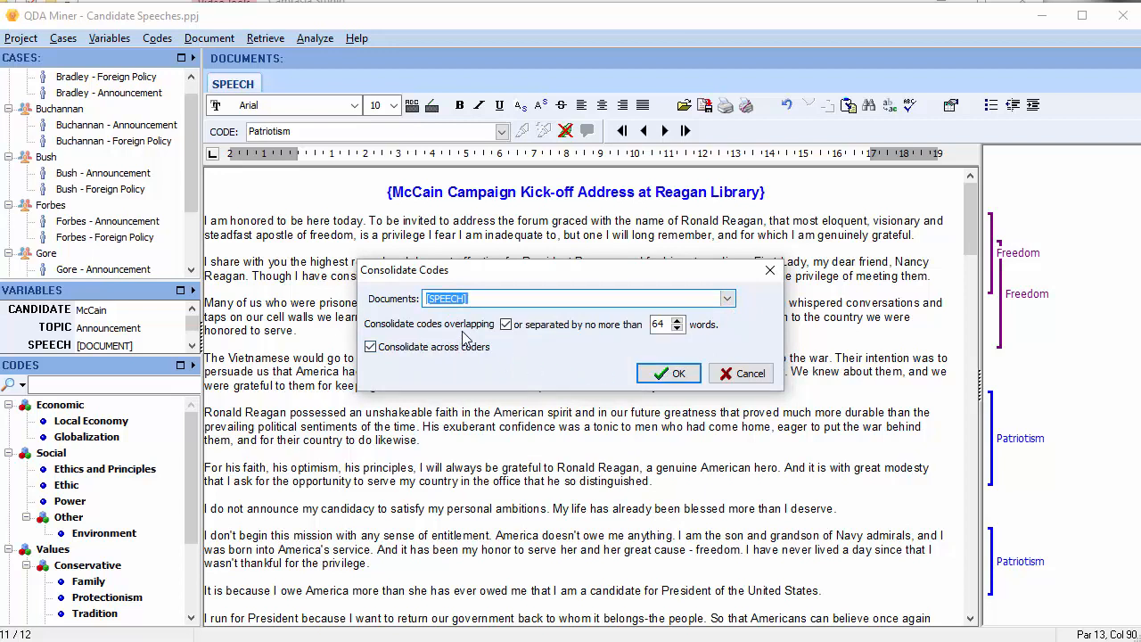
mouse_move(526, 344)
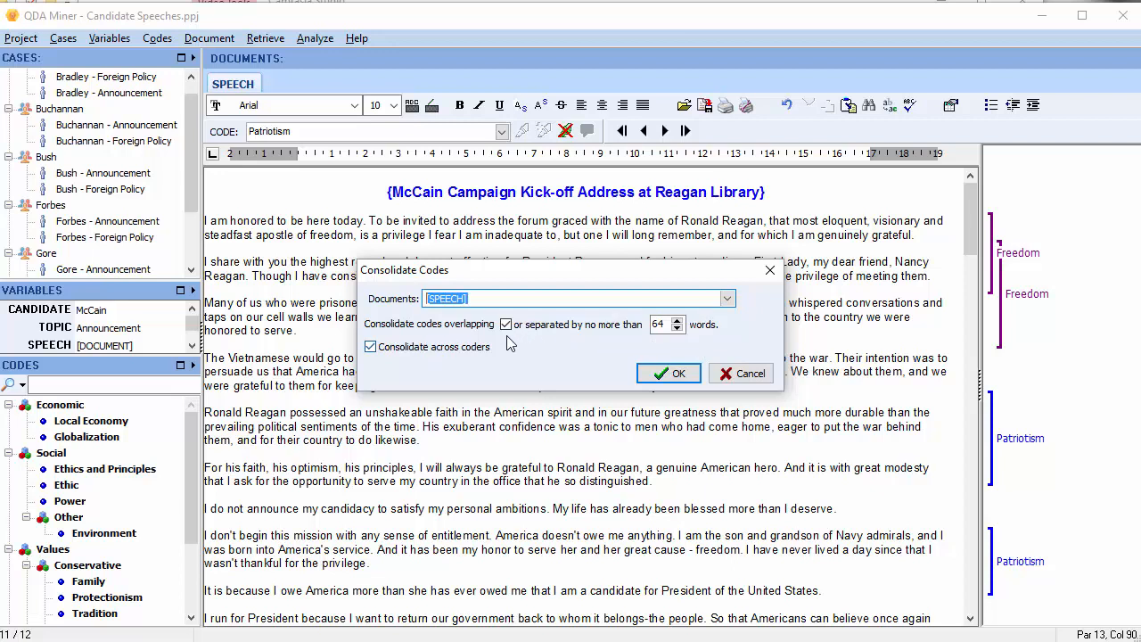
click(505, 324)
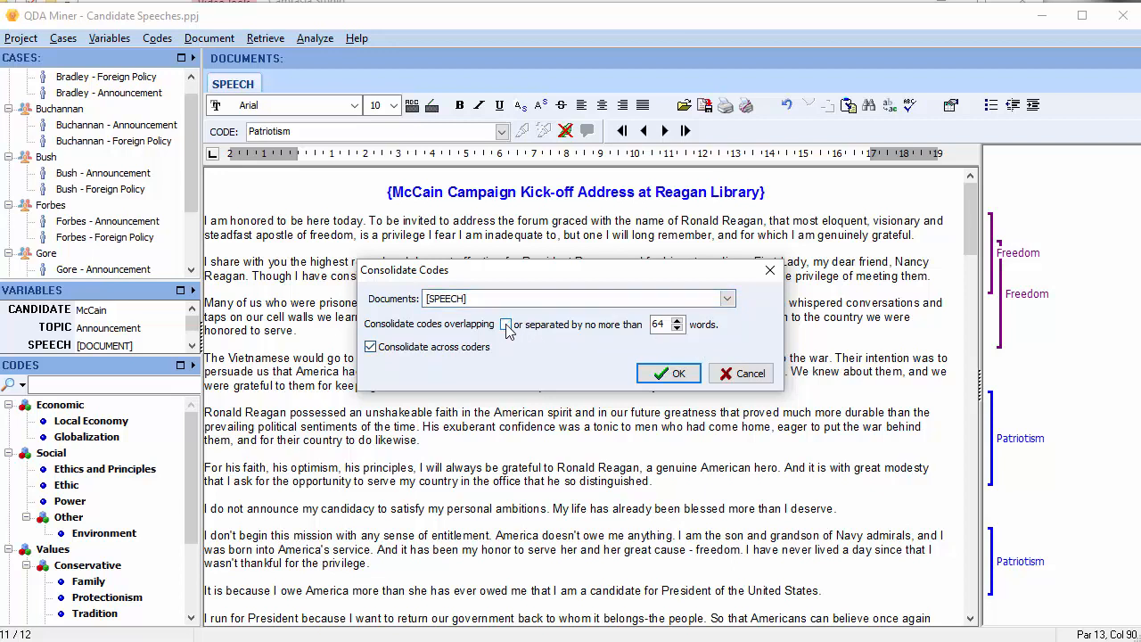
click(506, 323)
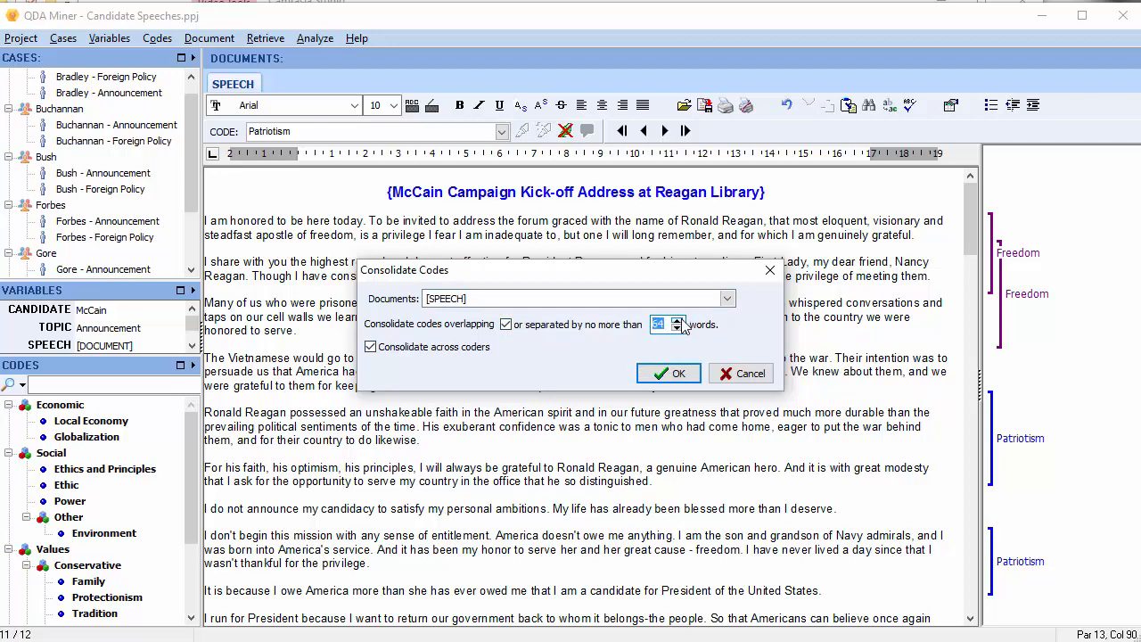
click(678, 319)
text(100)
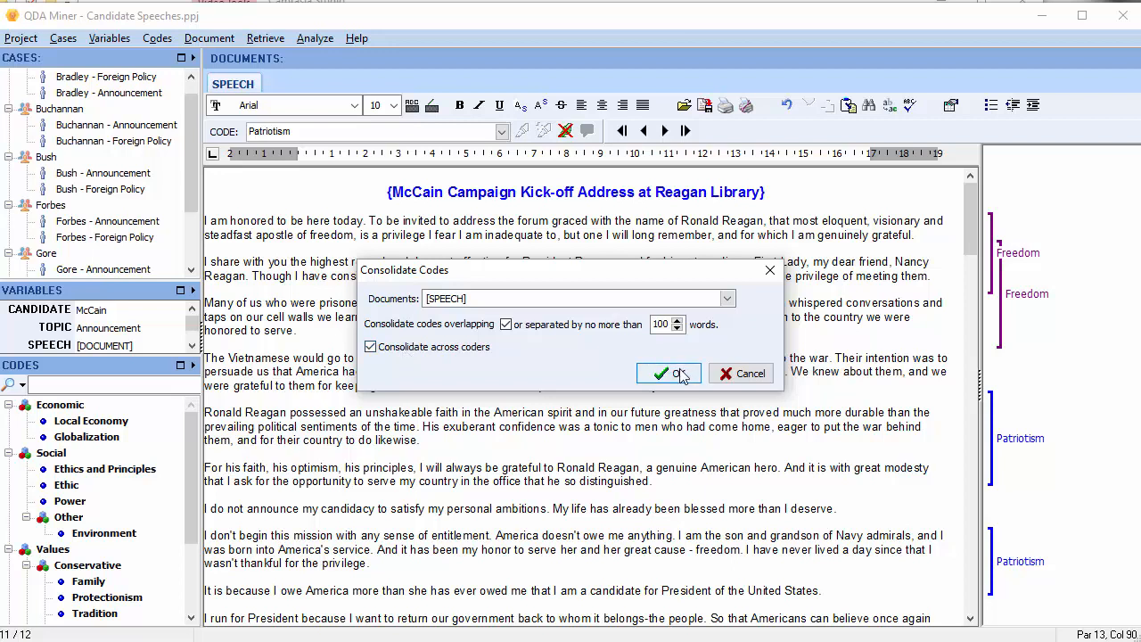
Run the consolidation and dismiss the '2 codes have been merged!' message.
click(667, 372)
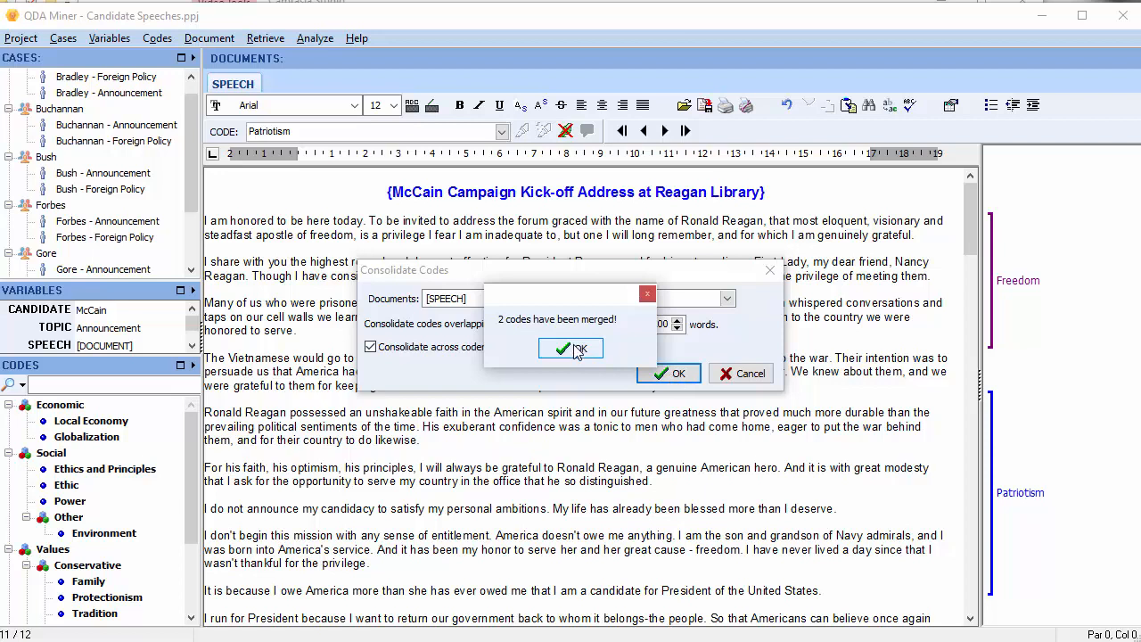
click(570, 347)
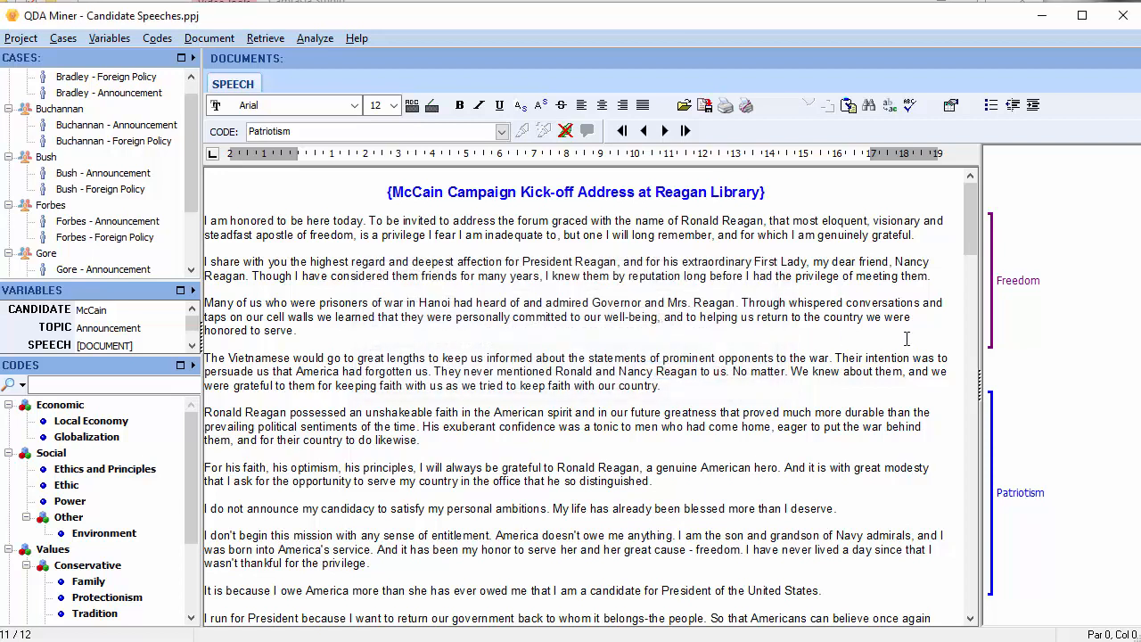
mouse_move(1001, 358)
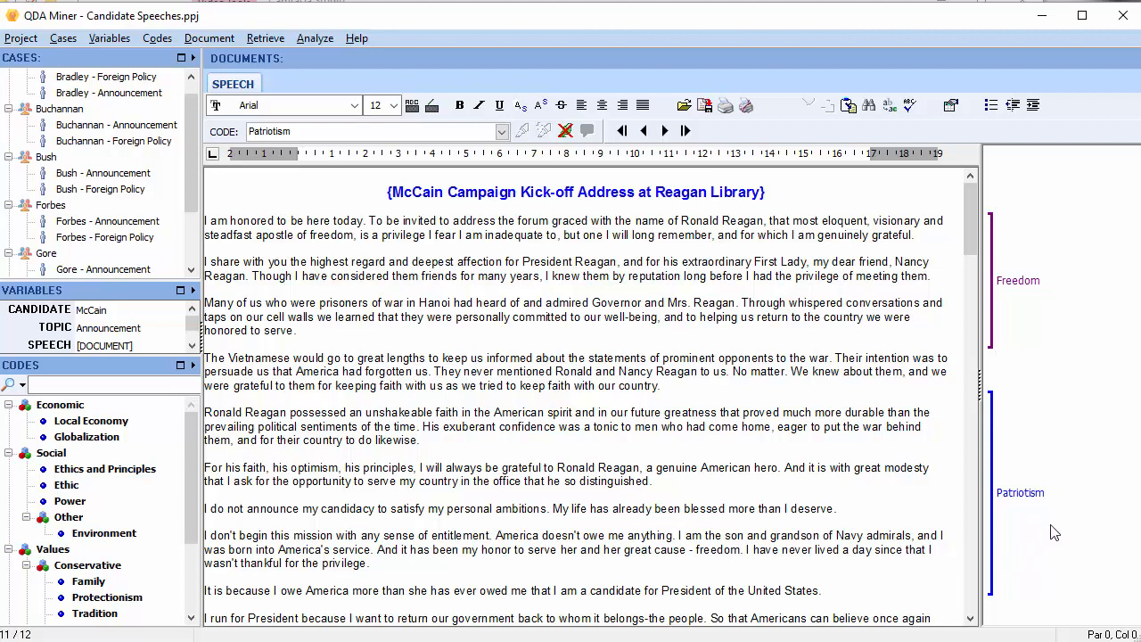
mouse_move(1060, 464)
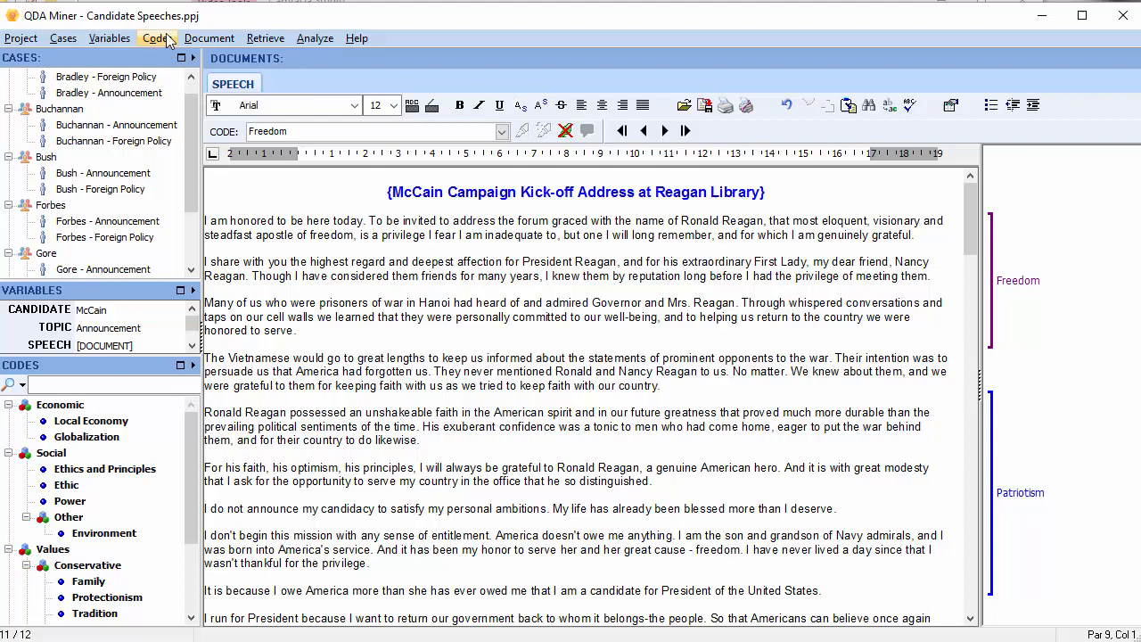
click(157, 38)
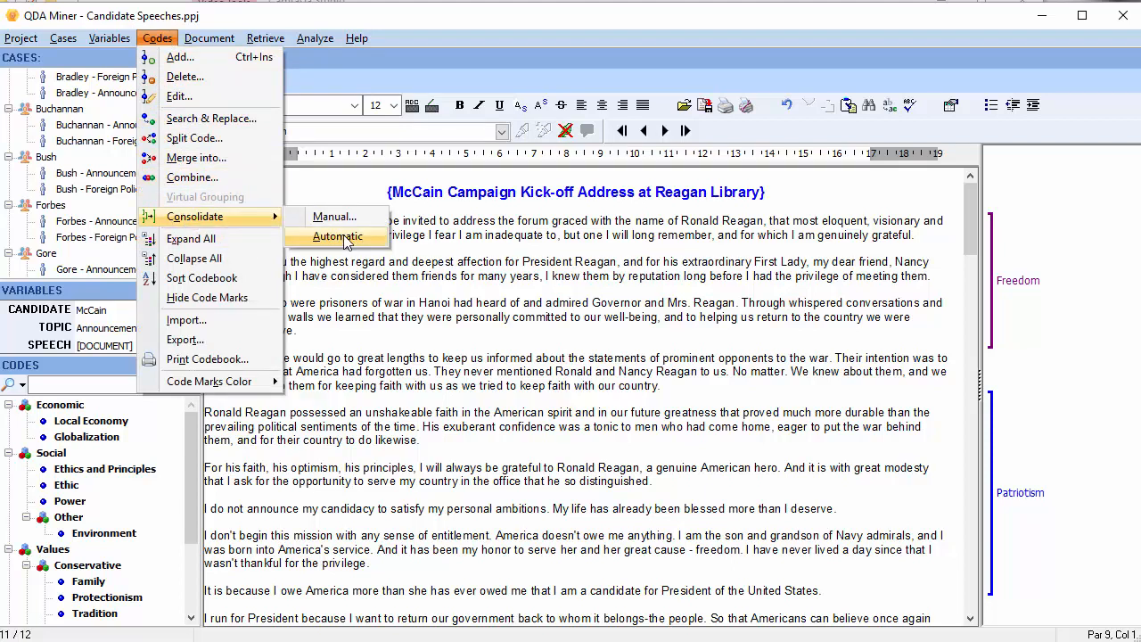
click(337, 235)
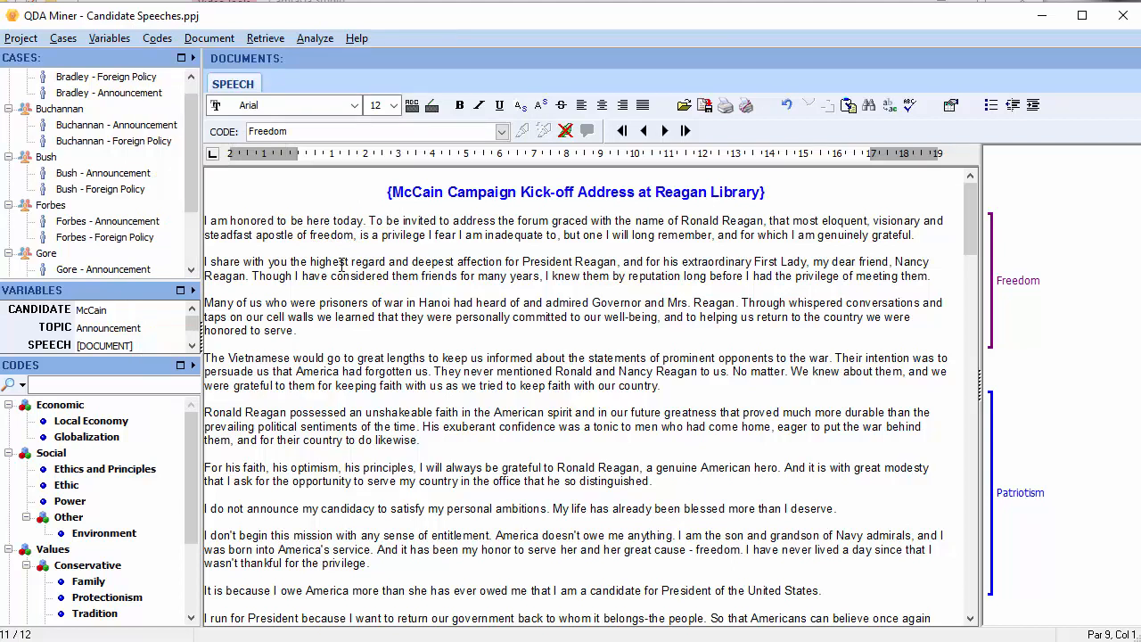
Select the Vietnamese paragraph and scroll the Codes tree toward Liberal > Freedom.
click(402, 105)
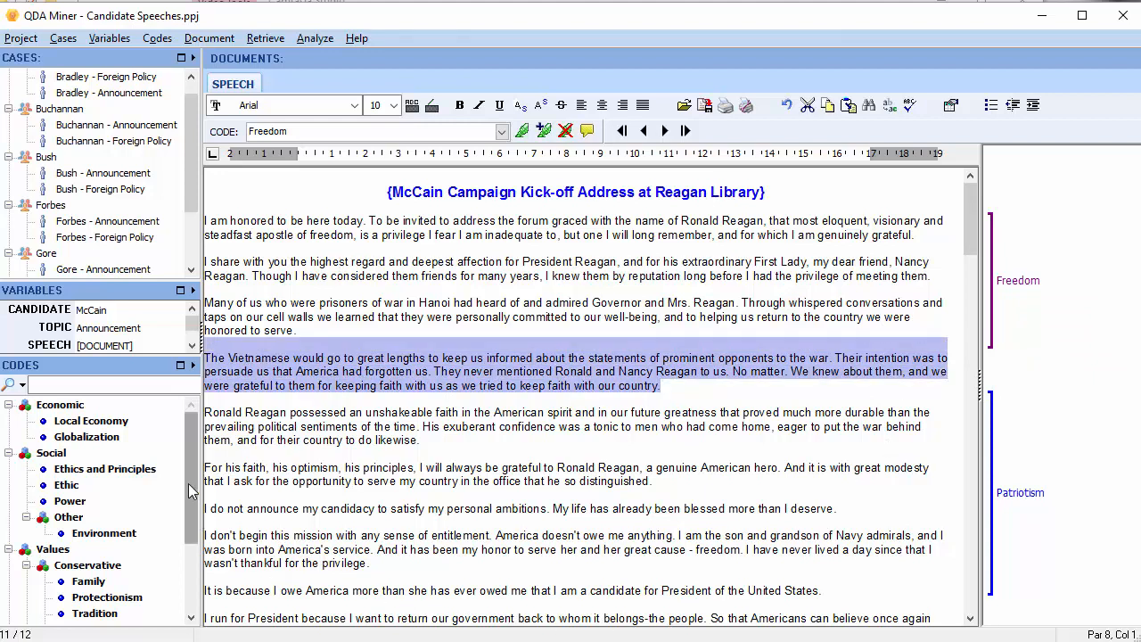
scroll(down, 3)
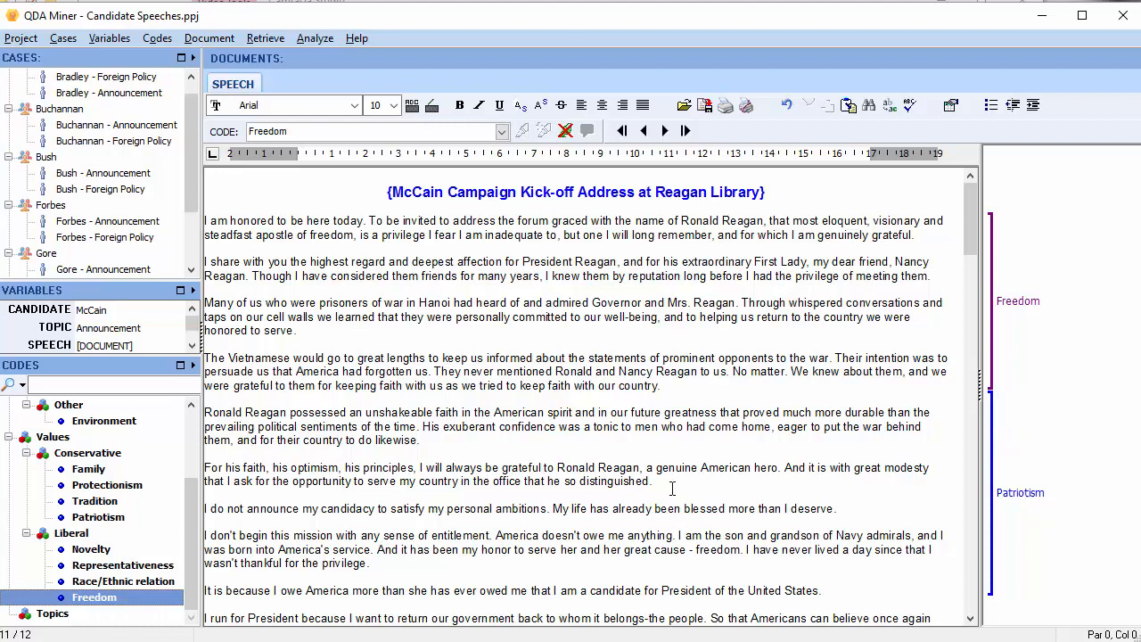
Code the passages from the 'Many of us…' prisoners-of-war paragraph onward as Patriotism.
drag(204, 302, 651, 481)
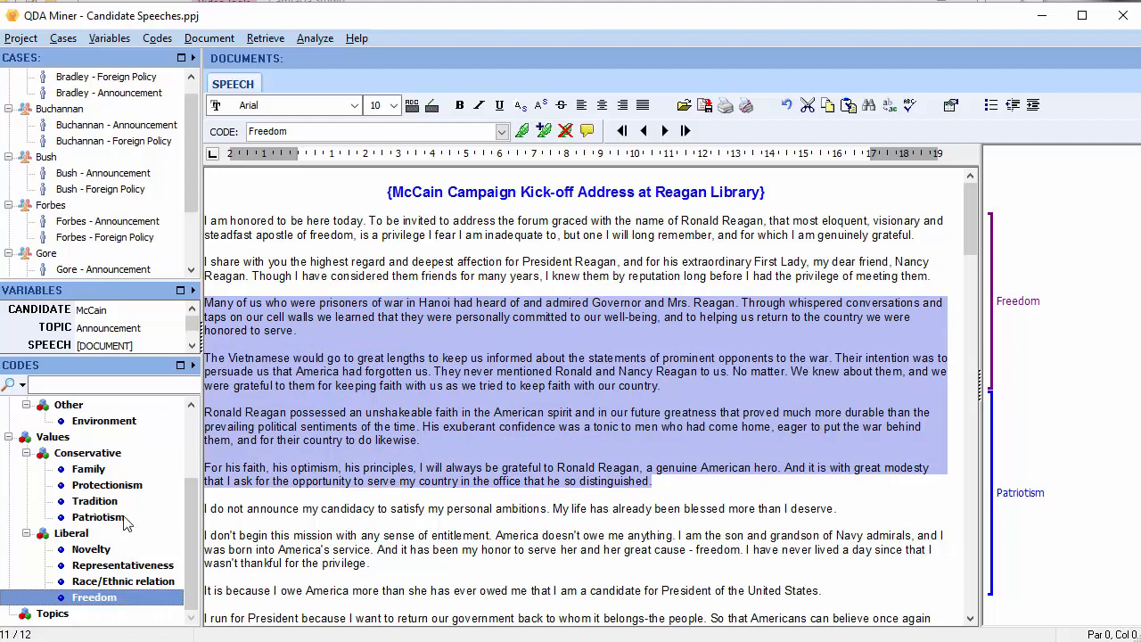
click(98, 517)
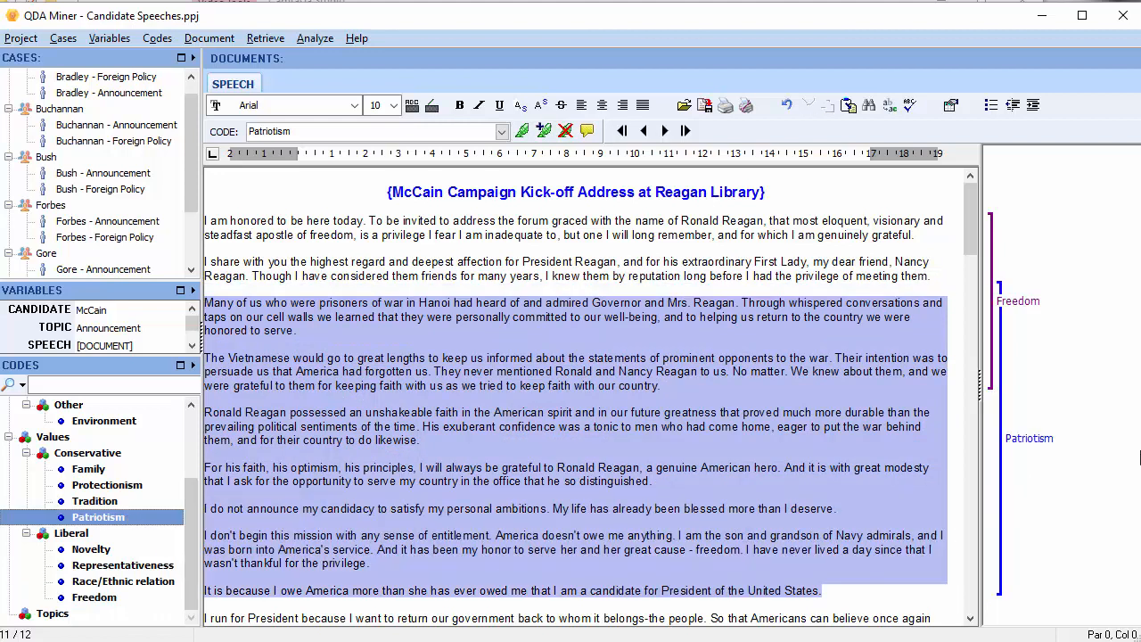